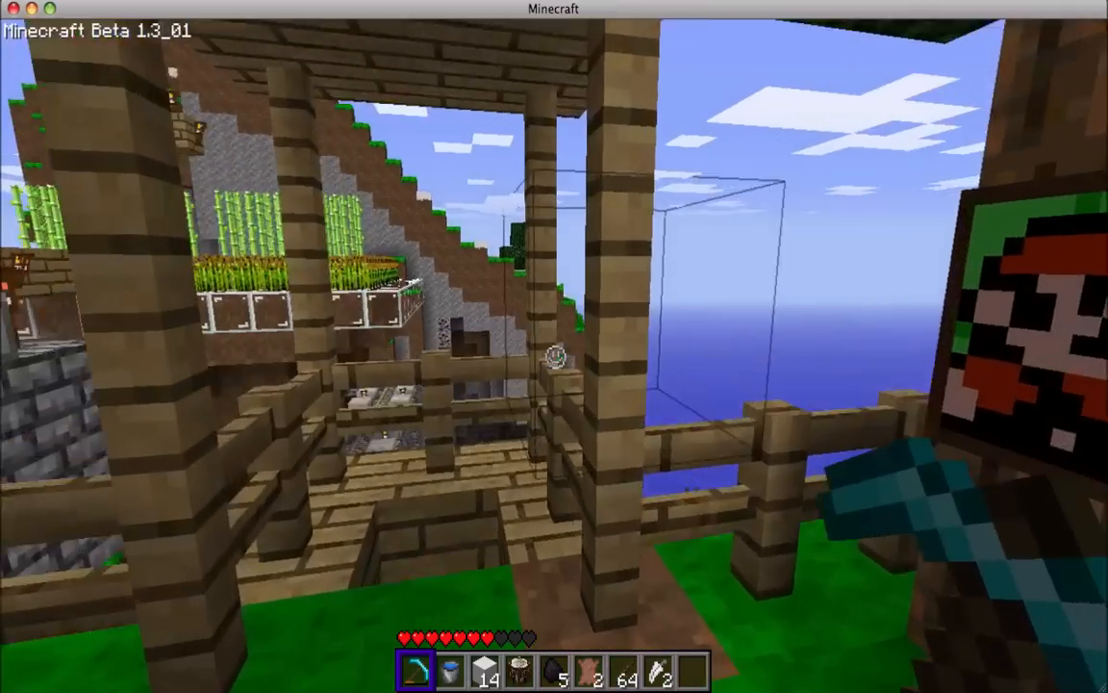
pyautogui.moveTo(554, 346)
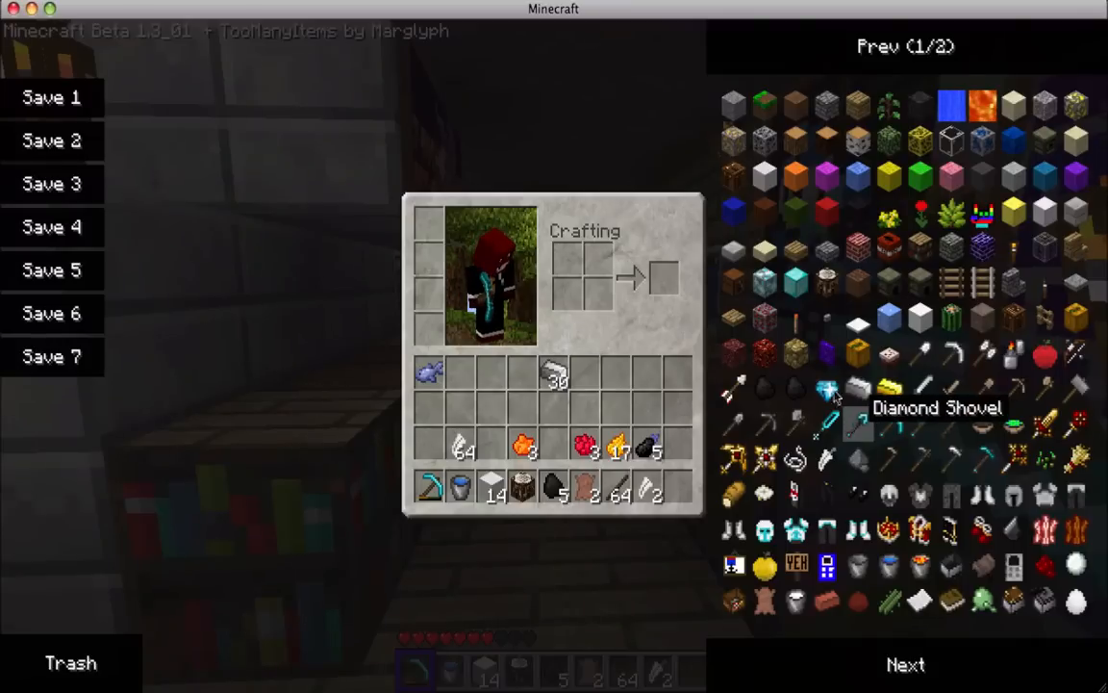
pyautogui.moveTo(795, 387)
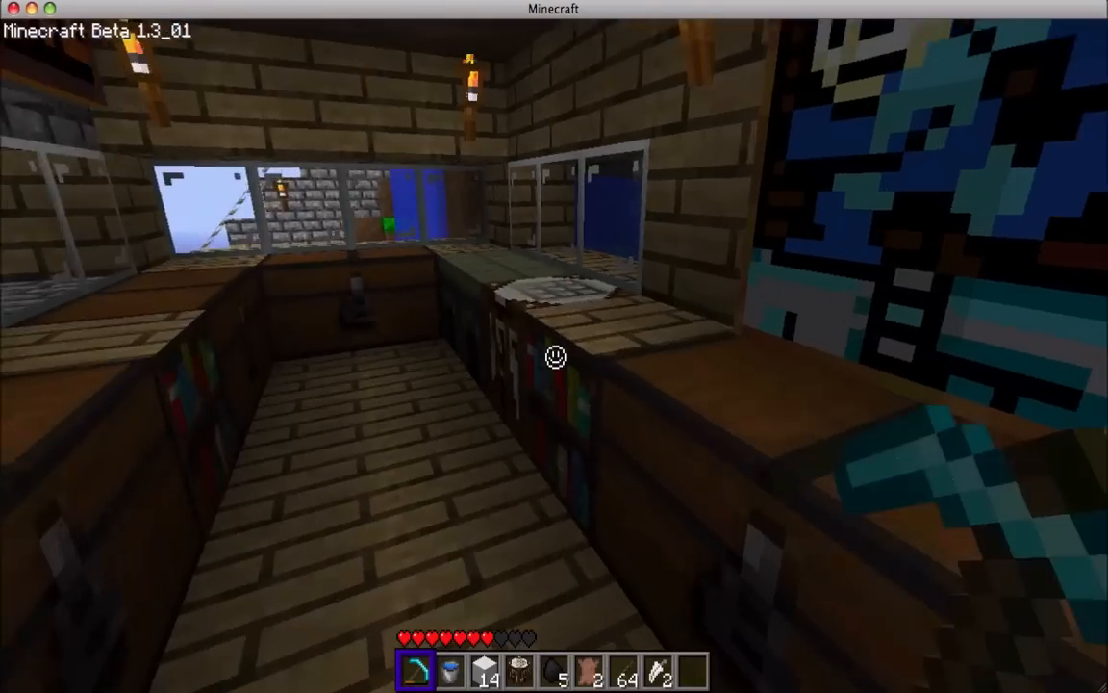
# View the inventory with the TooManyItems list, close the furnace window, and reopen the inventory.
pyautogui.press('e')
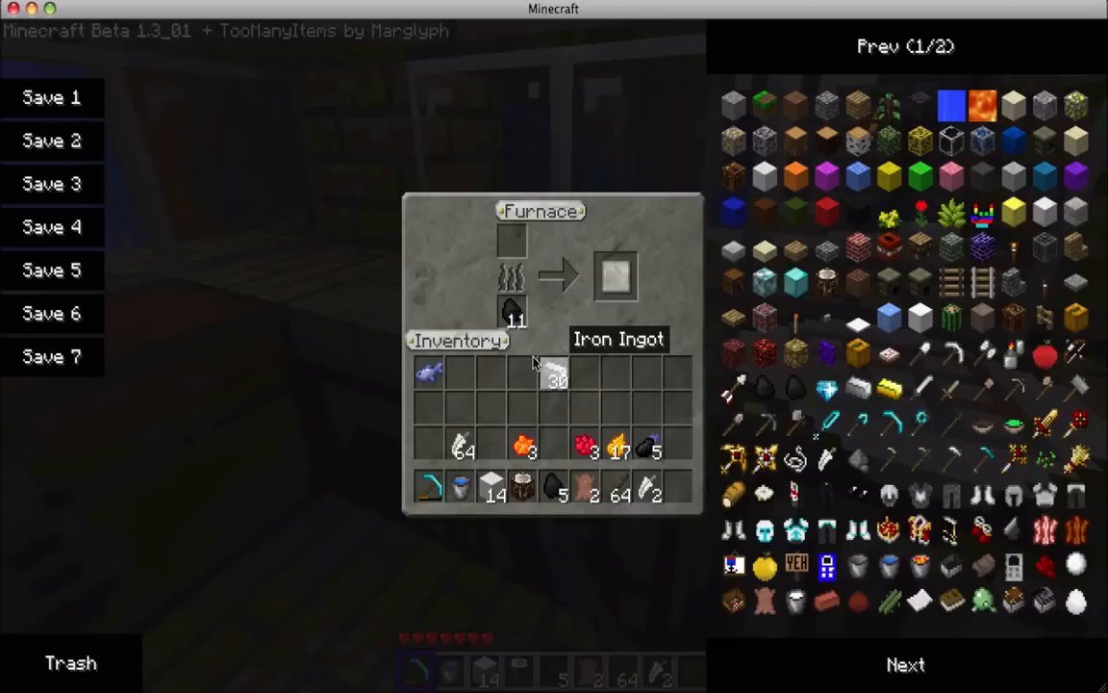
pyautogui.moveTo(568, 311)
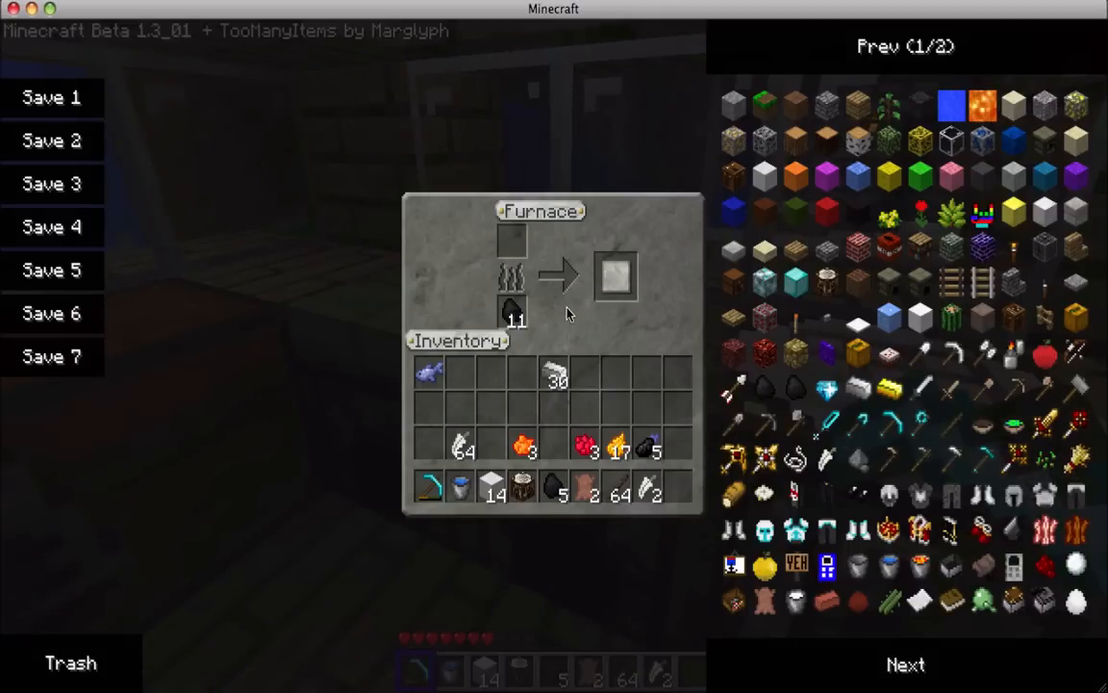
pyautogui.press('Escape')
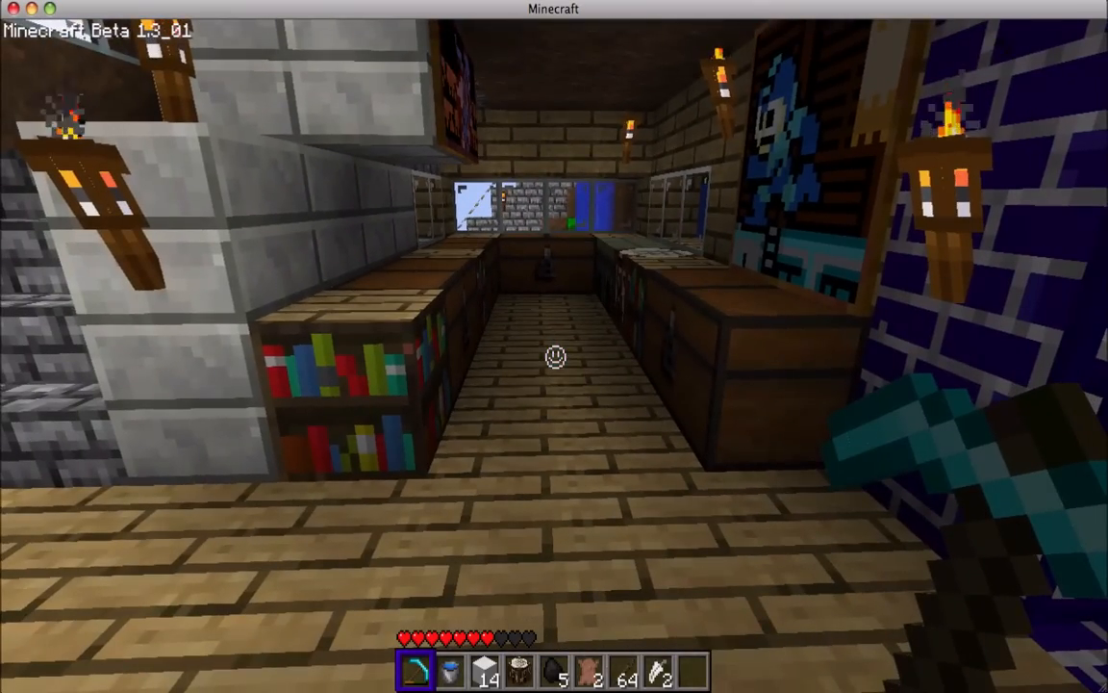
pyautogui.press('e')
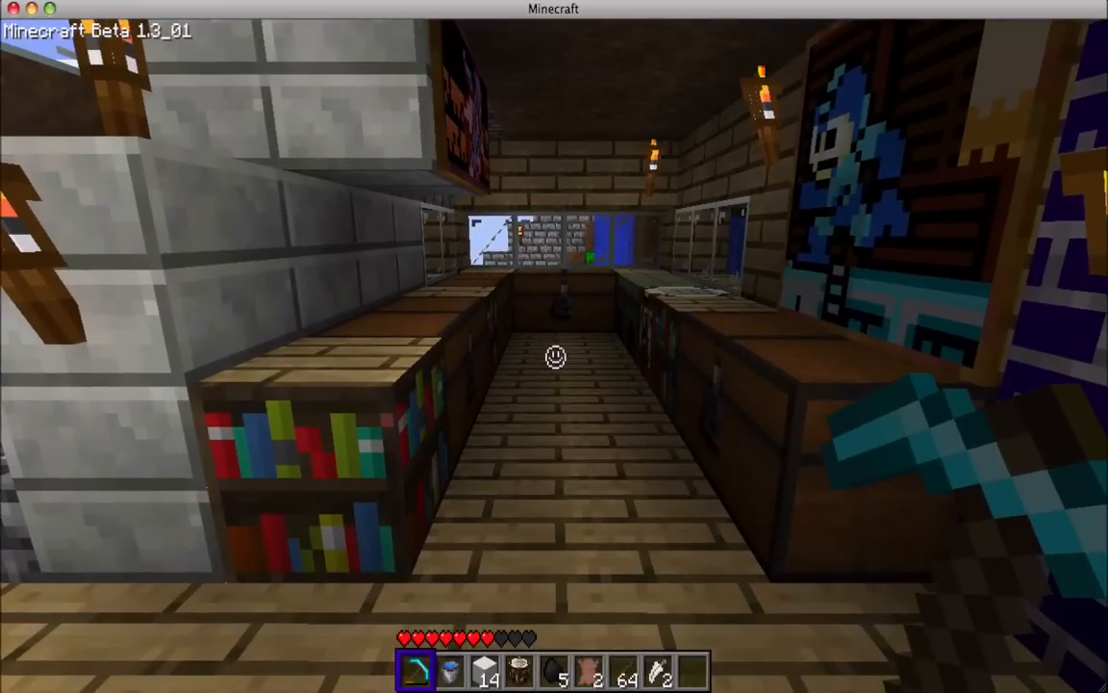
pyautogui.press('e')
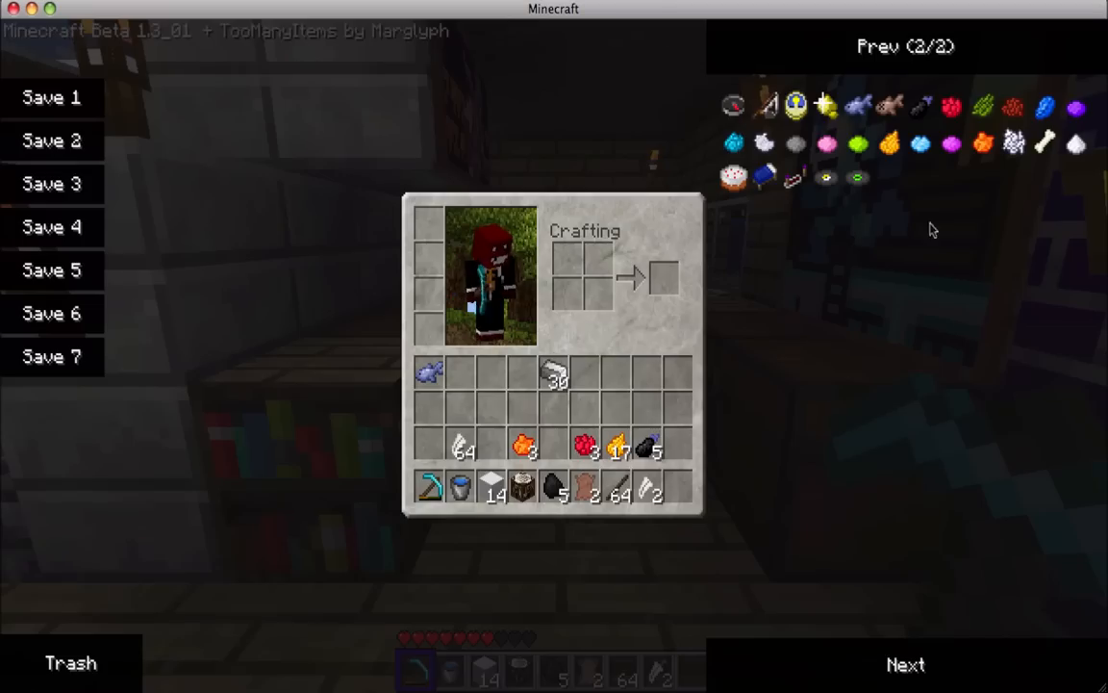
pyautogui.moveTo(958, 352)
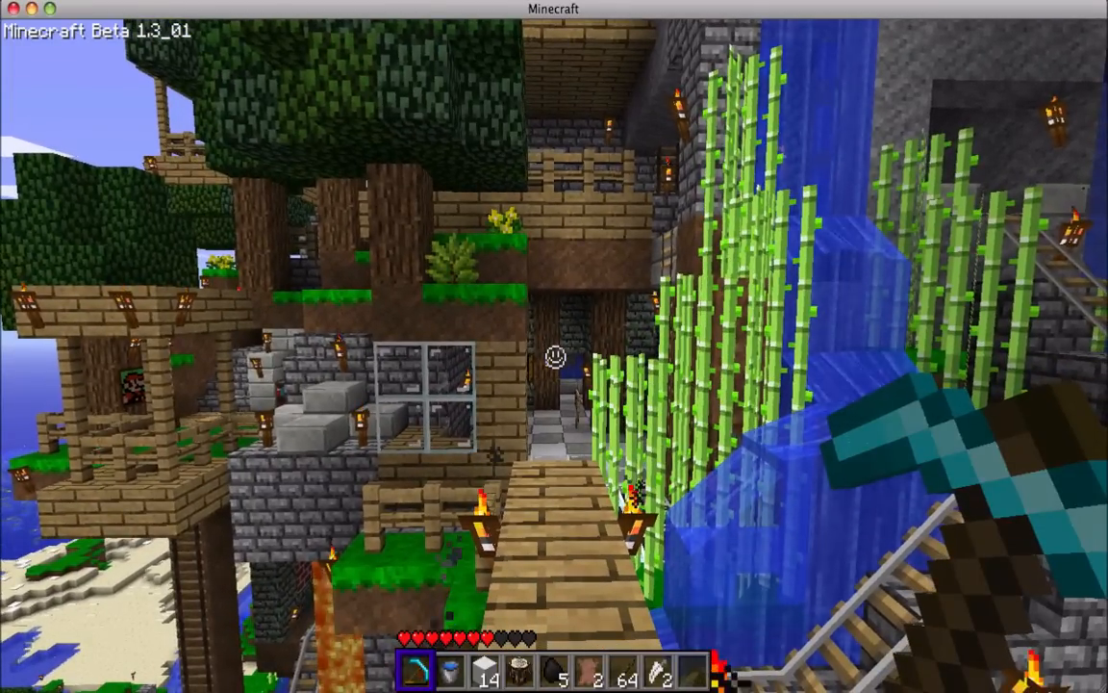
pyautogui.moveTo(554, 347)
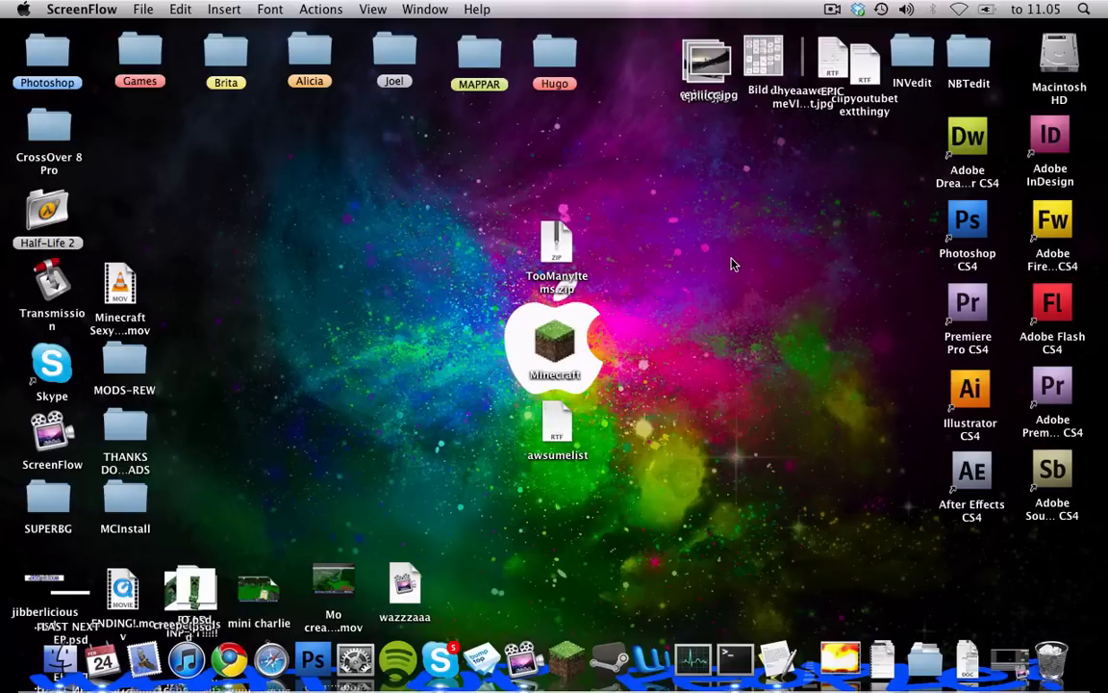
pyautogui.moveTo(570, 250)
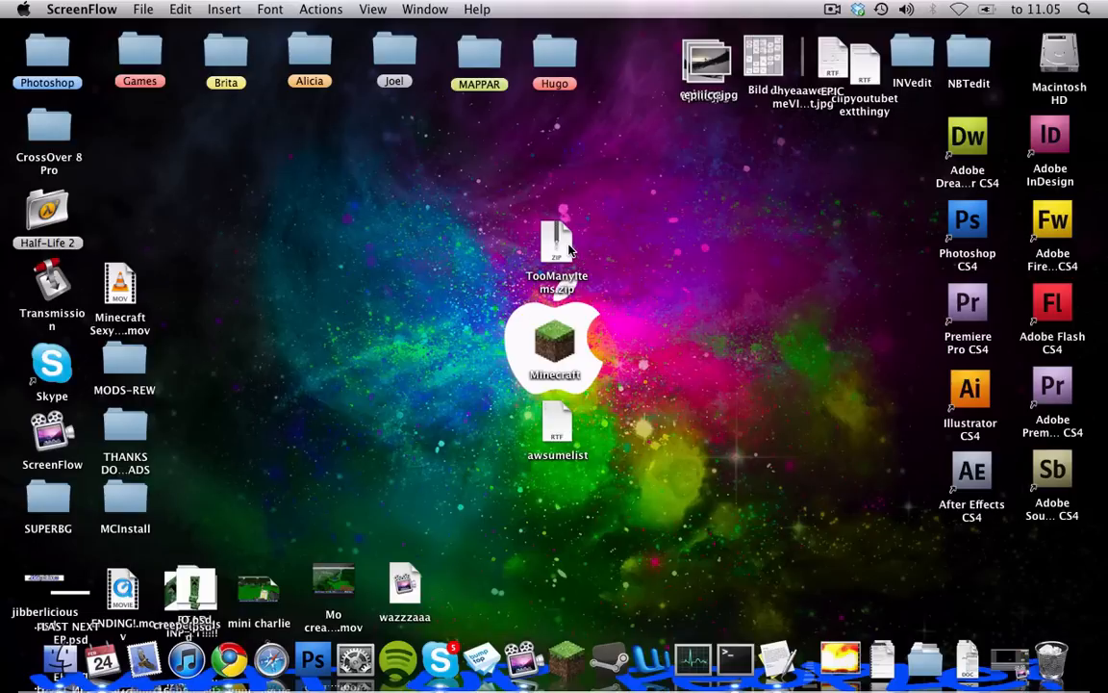
pyautogui.moveTo(481, 192)
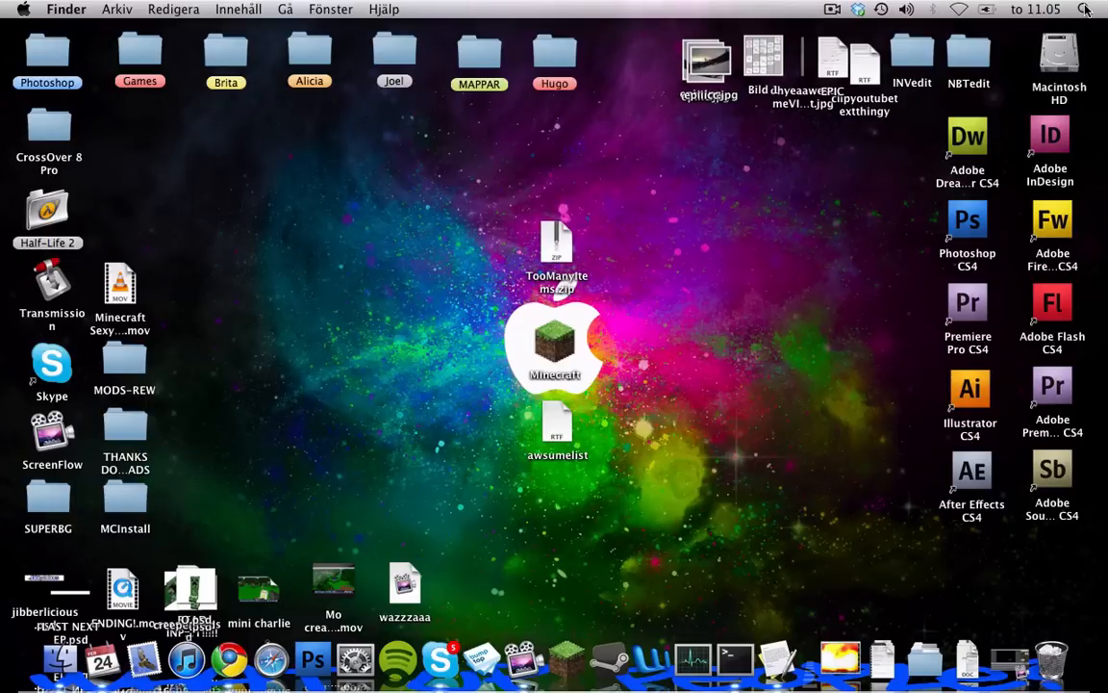
# Launch Terminal via Spotlight by searching 'ter'.
pyautogui.click(1086, 8)
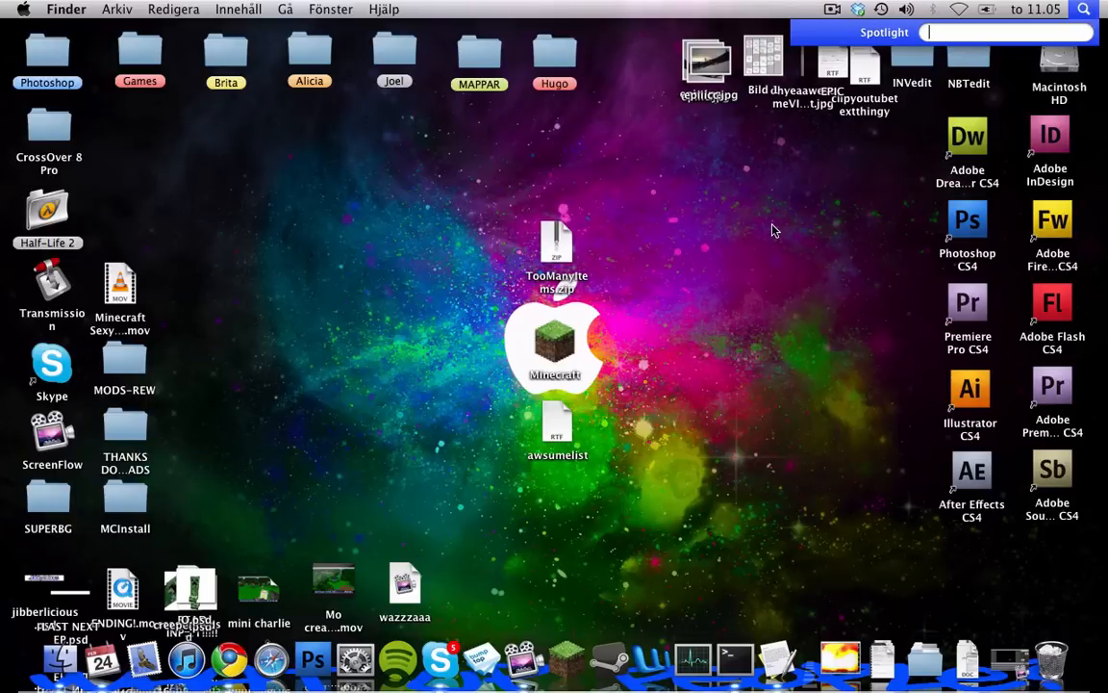
pyautogui.write('ter')
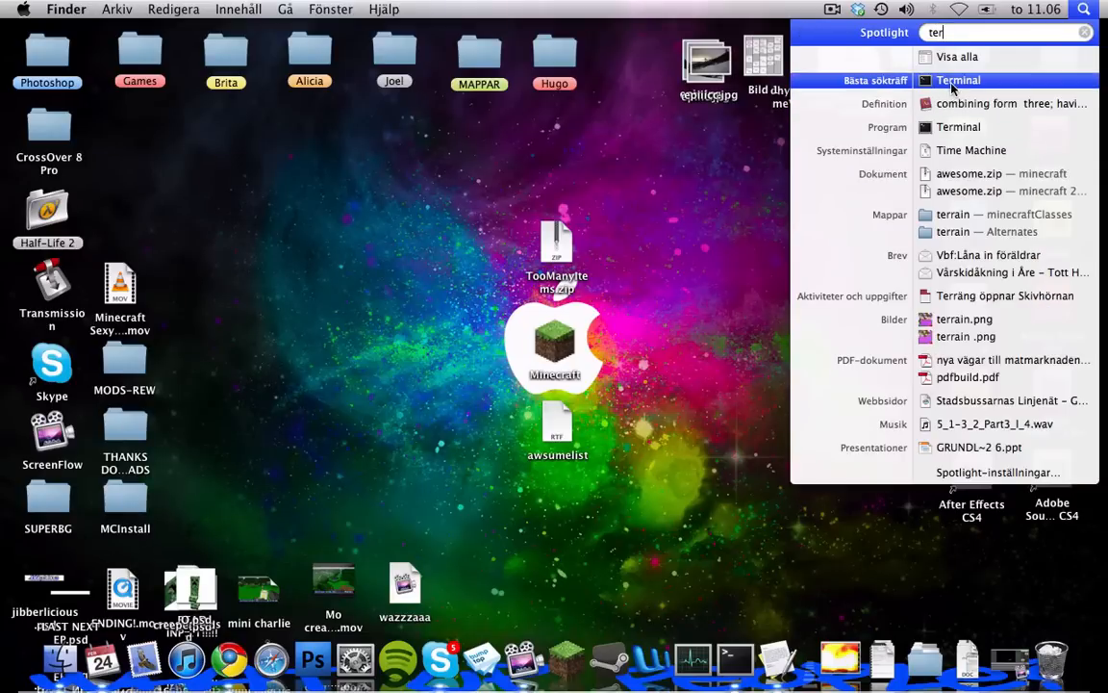
pyautogui.click(959, 81)
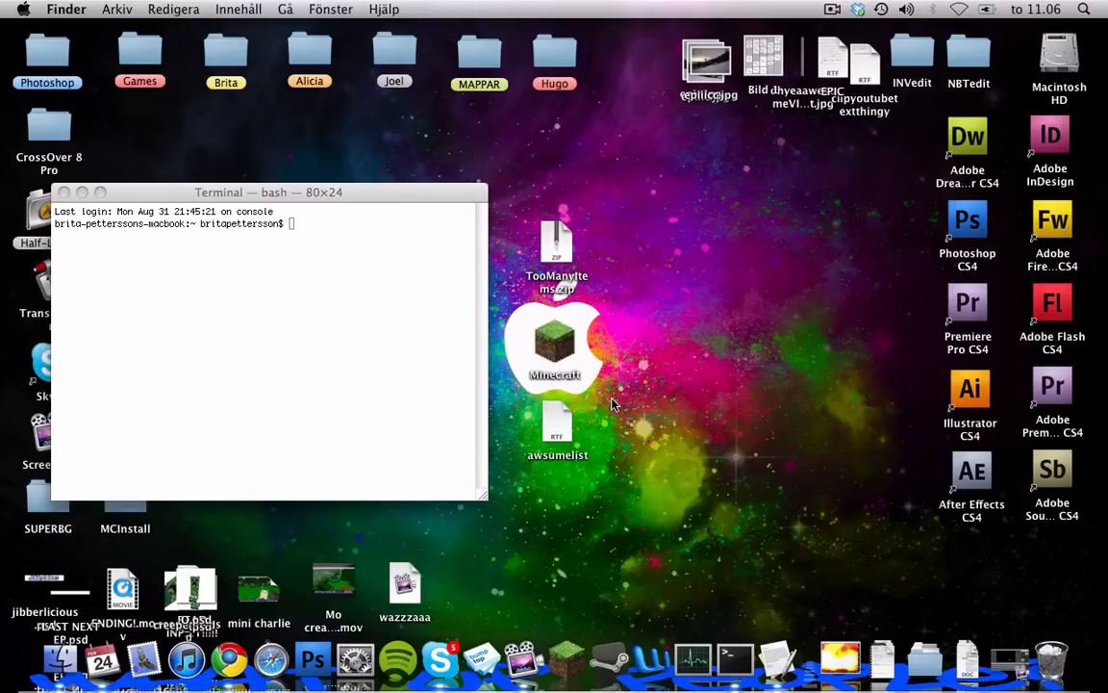
pyautogui.moveTo(562, 418)
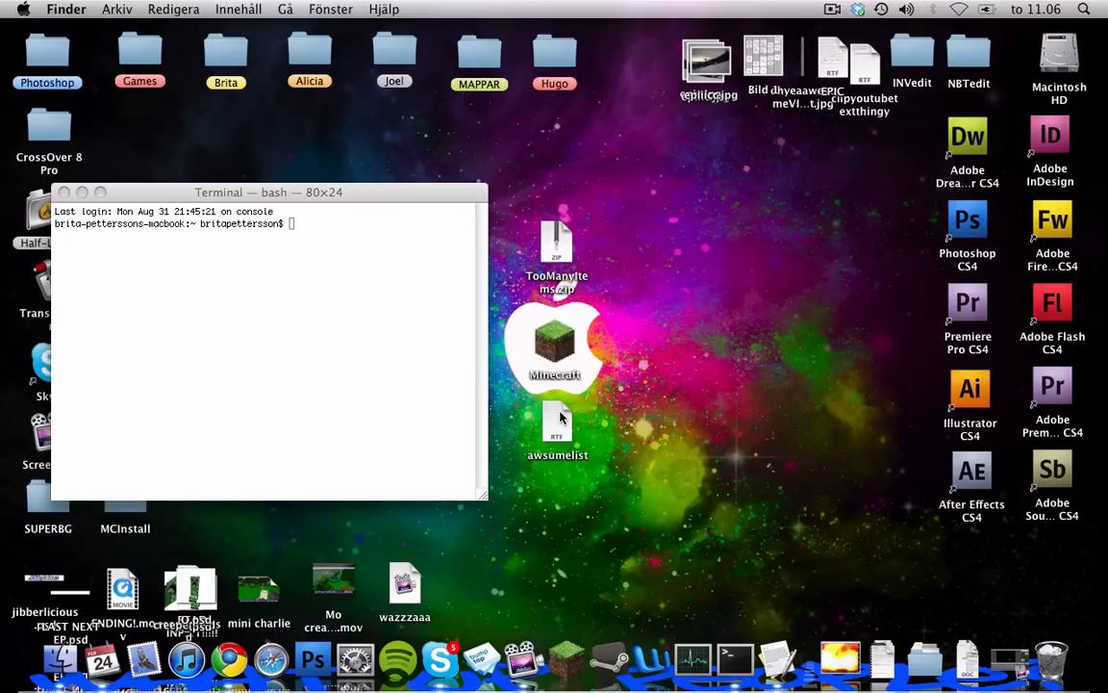
# Copy the FIRST!! commands from awsumelist and run them to extract minecraft.jar into mctmp.
pyautogui.doubleClick(558, 428)
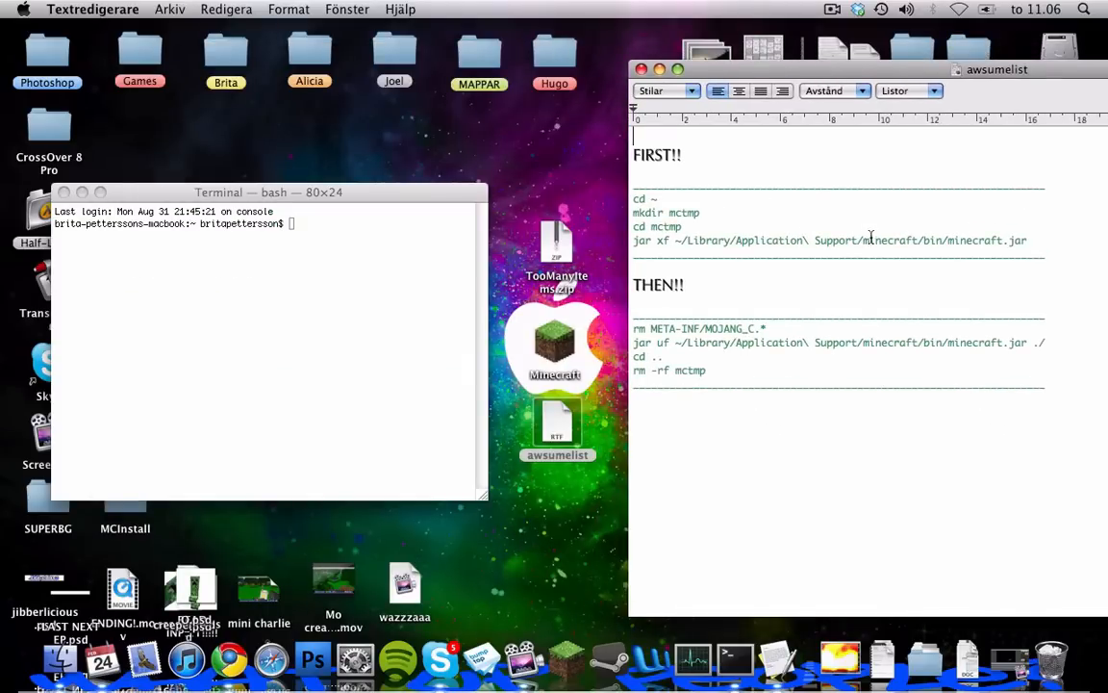
pyautogui.moveTo(953, 238)
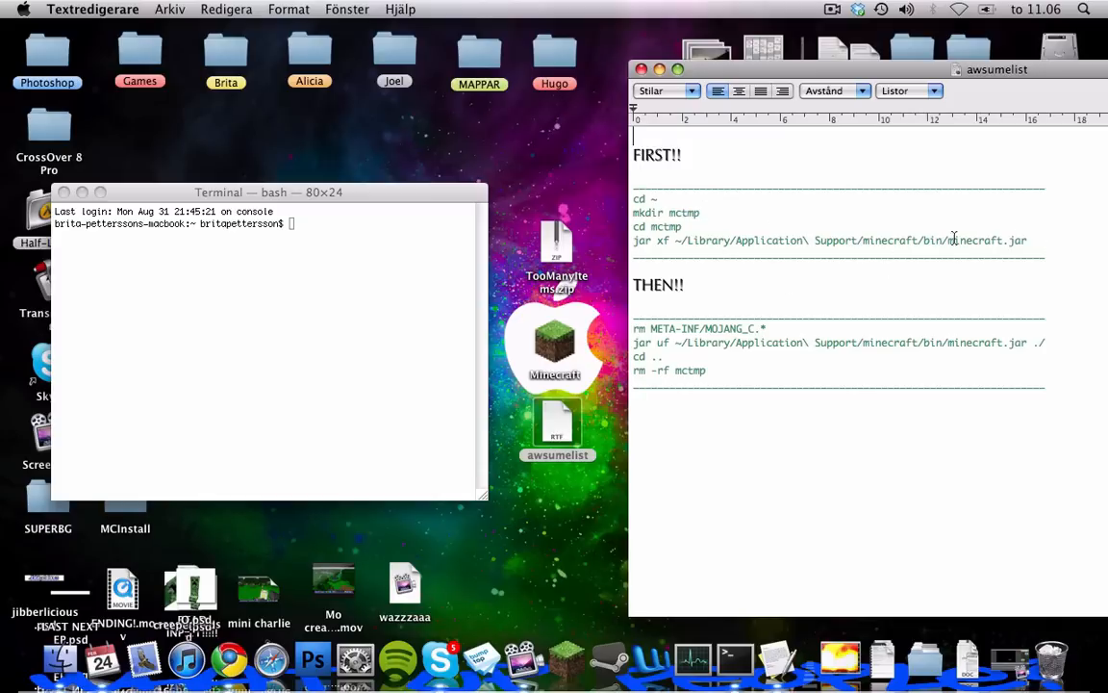
pyautogui.moveTo(639, 198); pyautogui.dragTo(1027, 240)
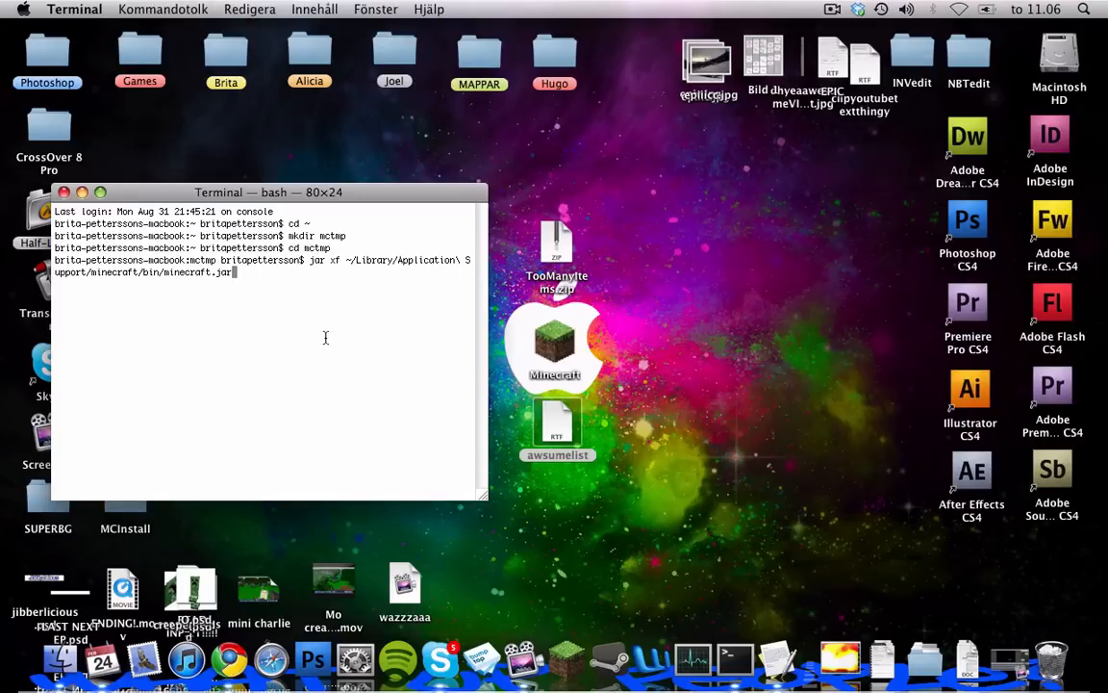
pyautogui.press('Return')
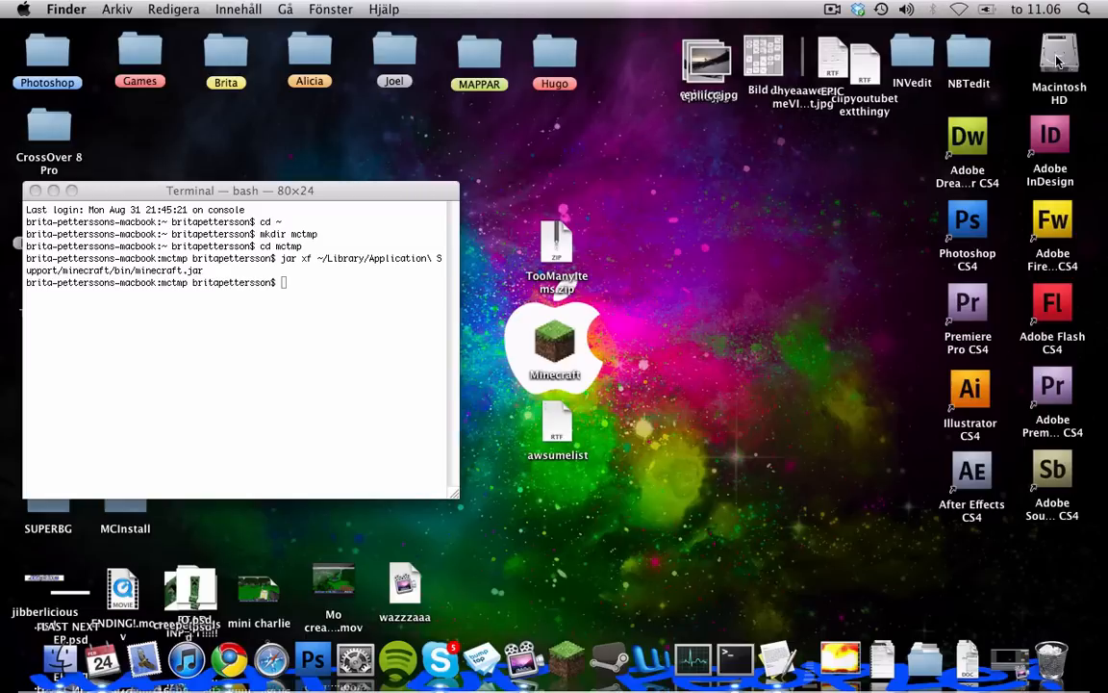
# In Finder, expand the mctmp folder and browse its extracted class files.
pyautogui.doubleClick(1059, 58)
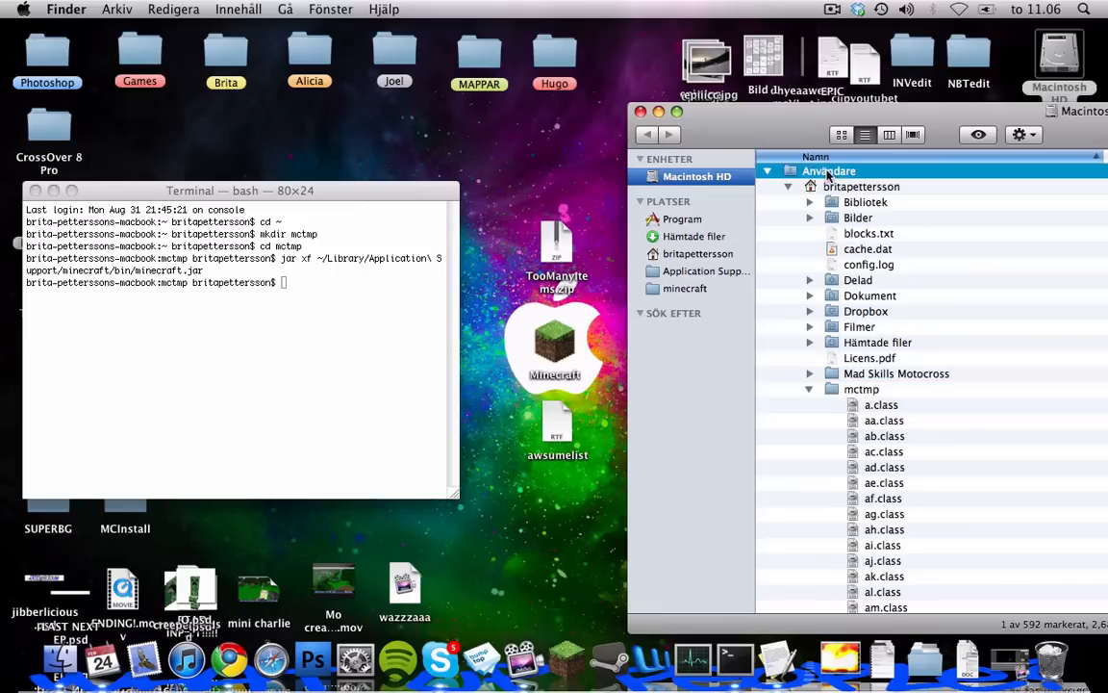
pyautogui.click(862, 187)
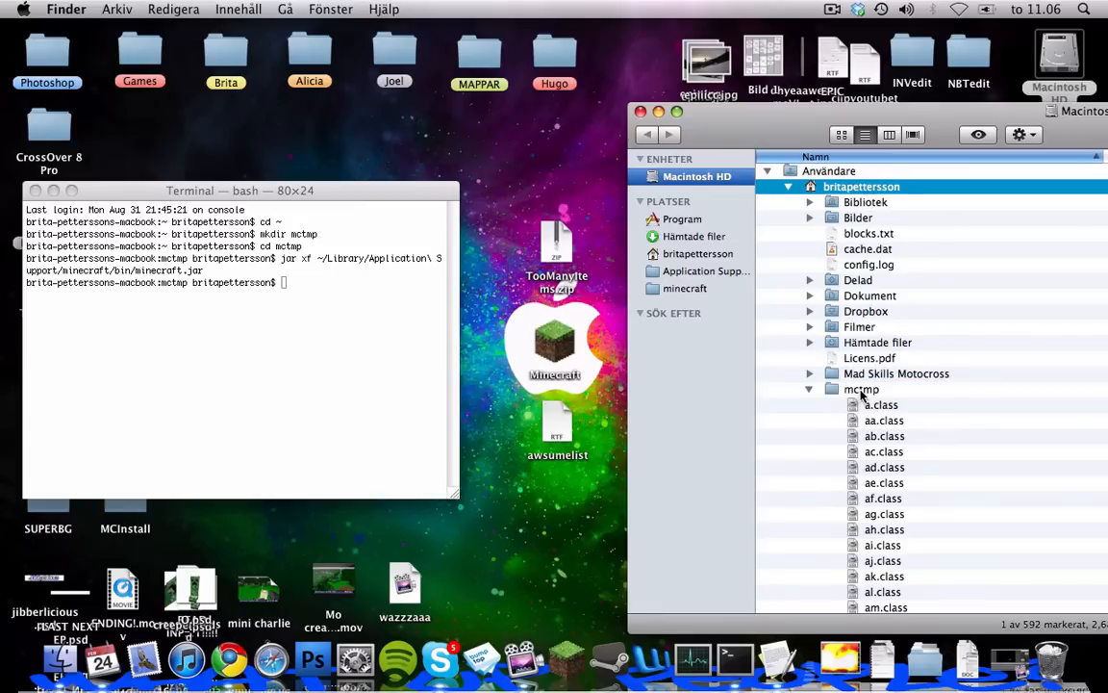
pyautogui.click(862, 388)
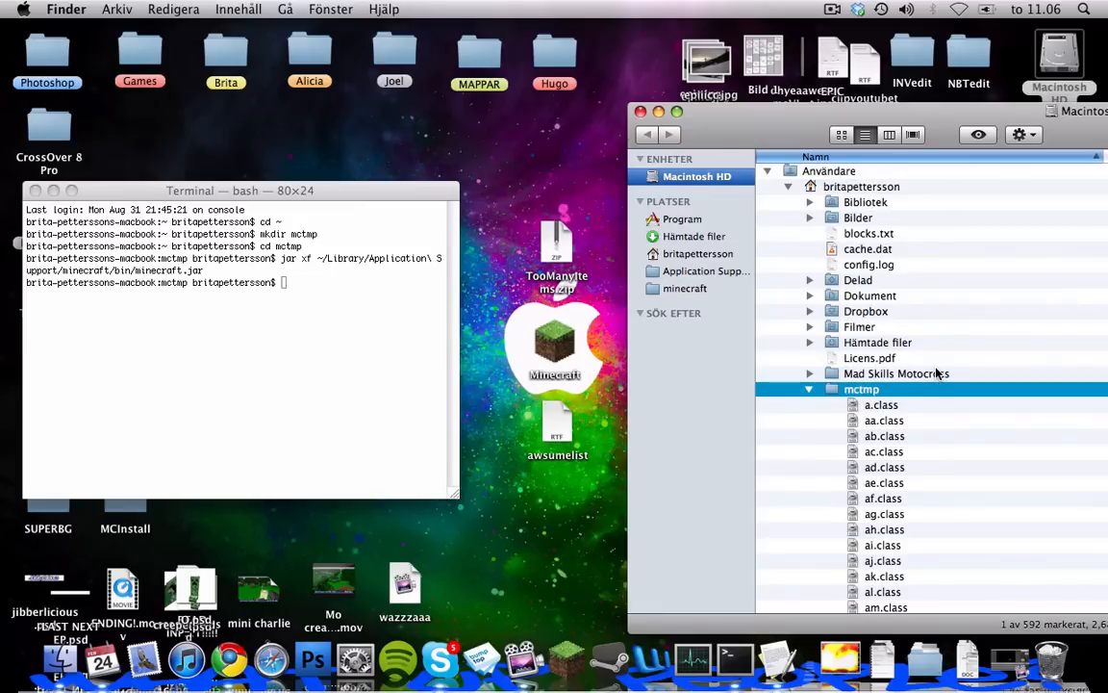
pyautogui.scroll(-3)
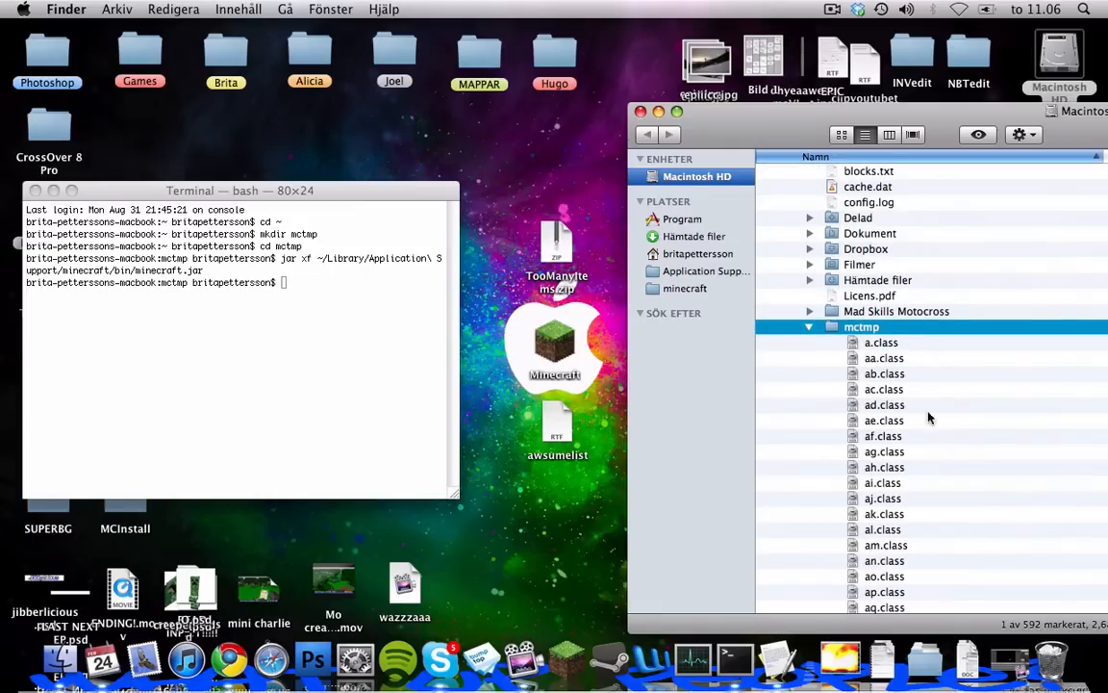
pyautogui.scroll(-3)
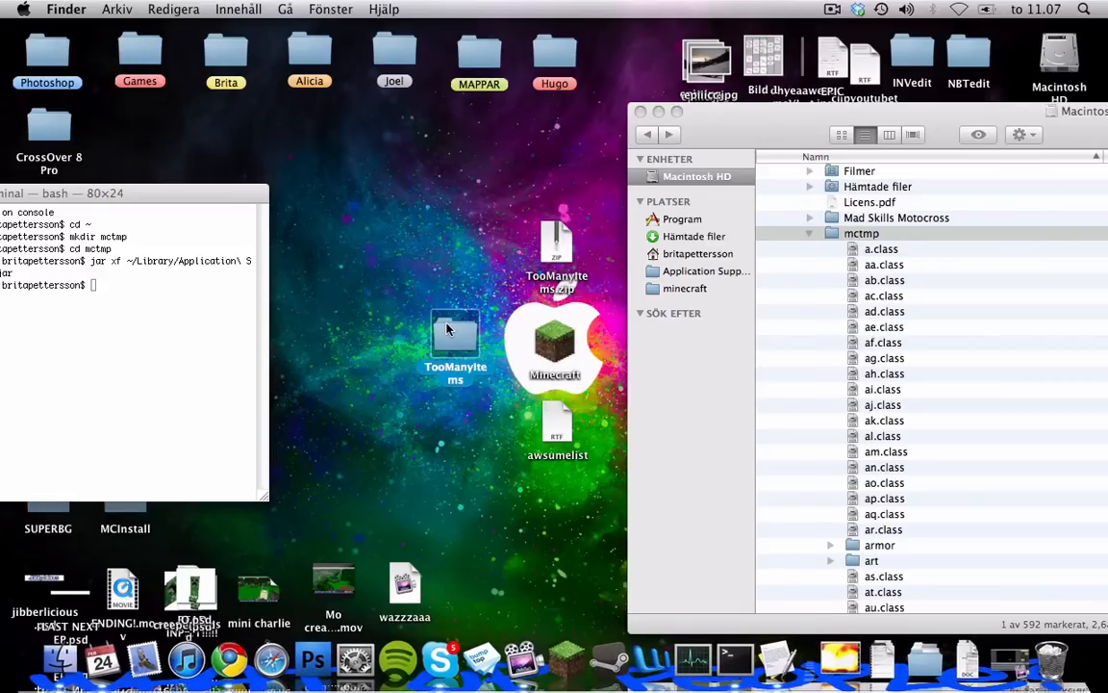
# Select all the .class files in the TooManyItems folder.
pyautogui.doubleClick(455, 330)
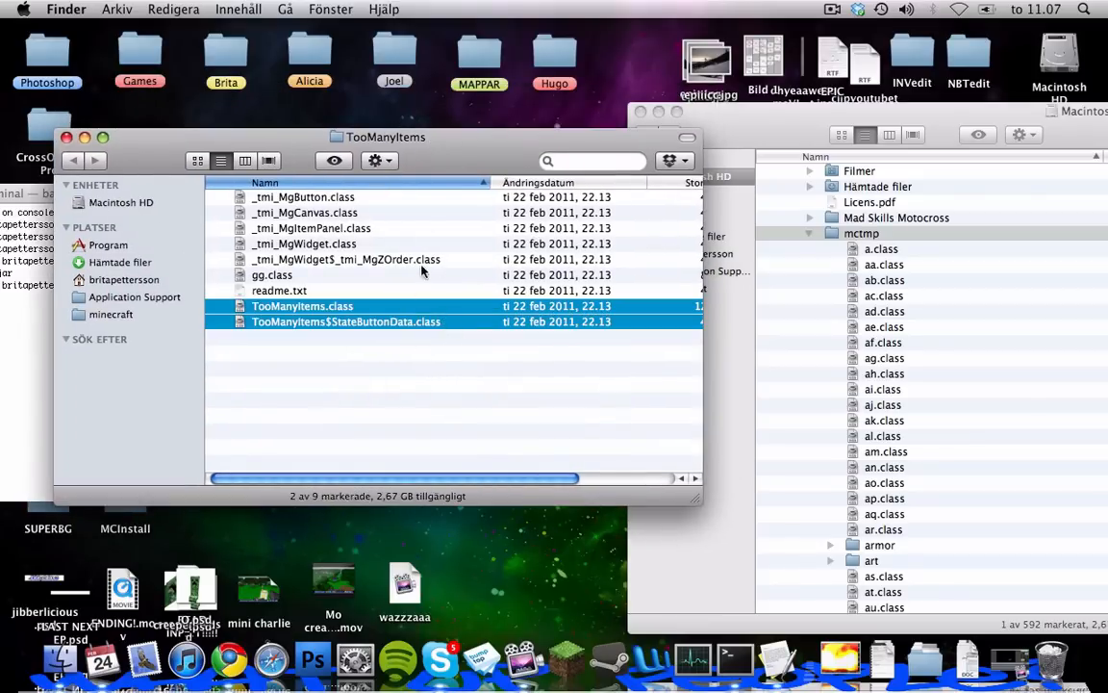
pyautogui.click(304, 273)
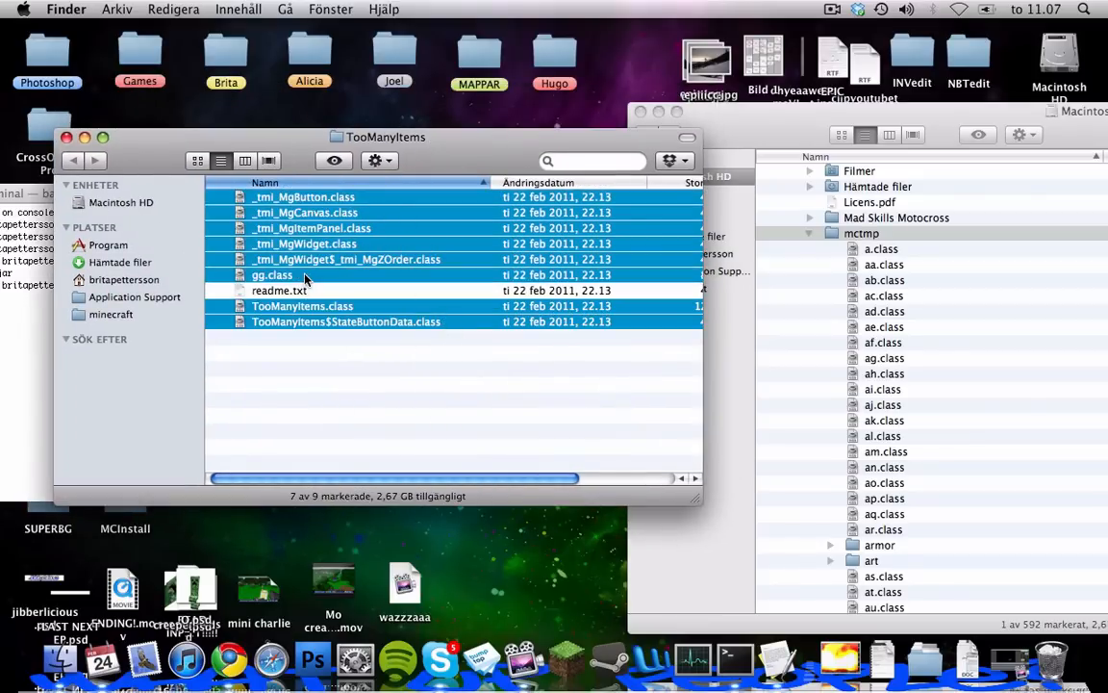
pyautogui.click(274, 275)
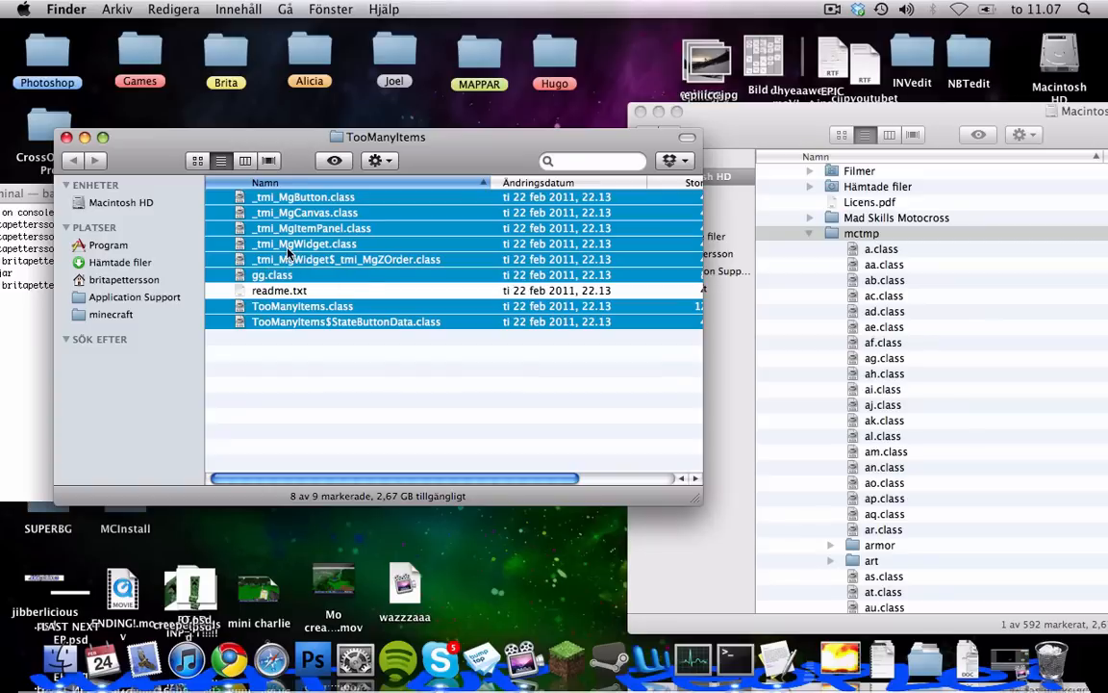
pyautogui.moveTo(362, 246)
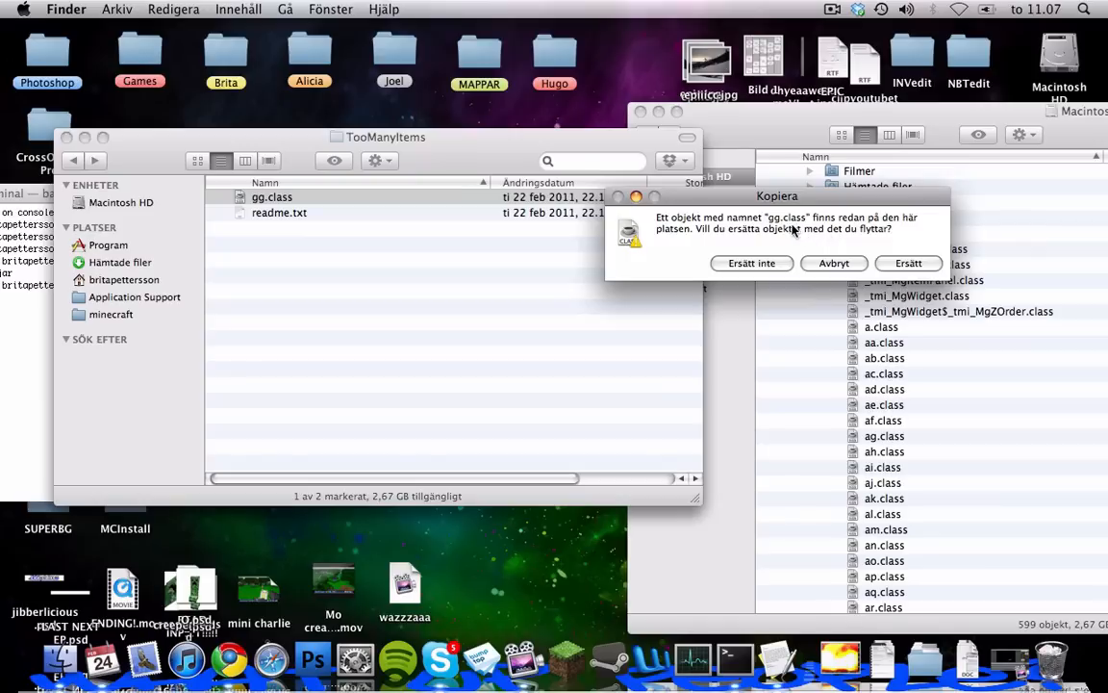
pyautogui.moveTo(830, 231)
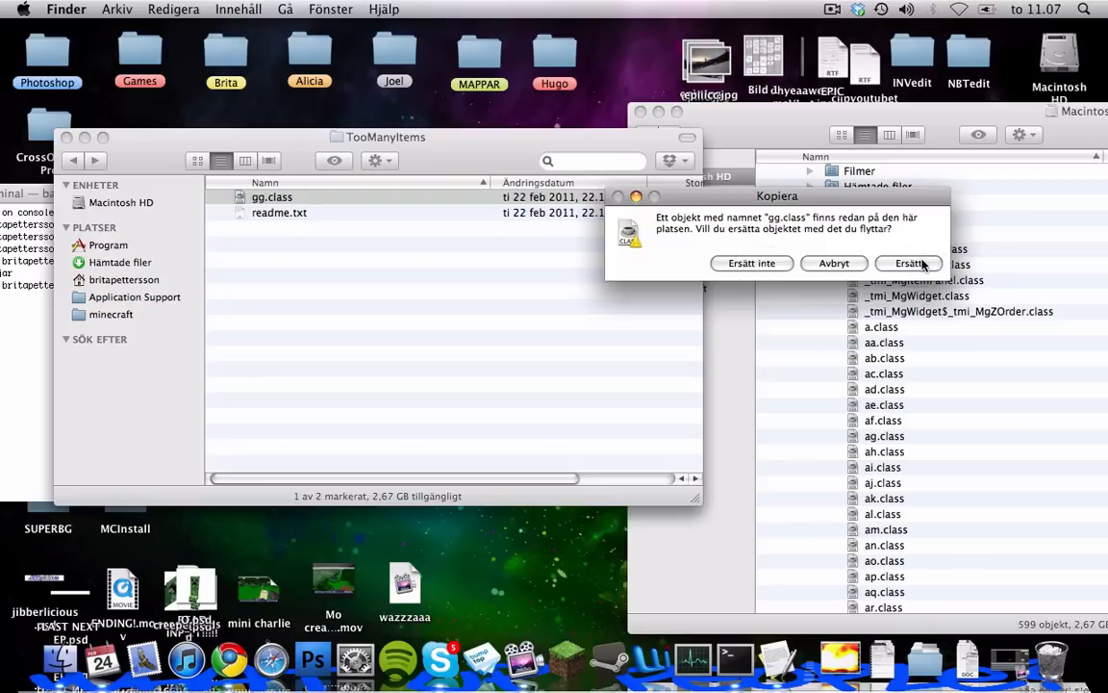
# Move them into mctmp, replacing the existing gg.class, and close the mod folder window.
pyautogui.click(908, 262)
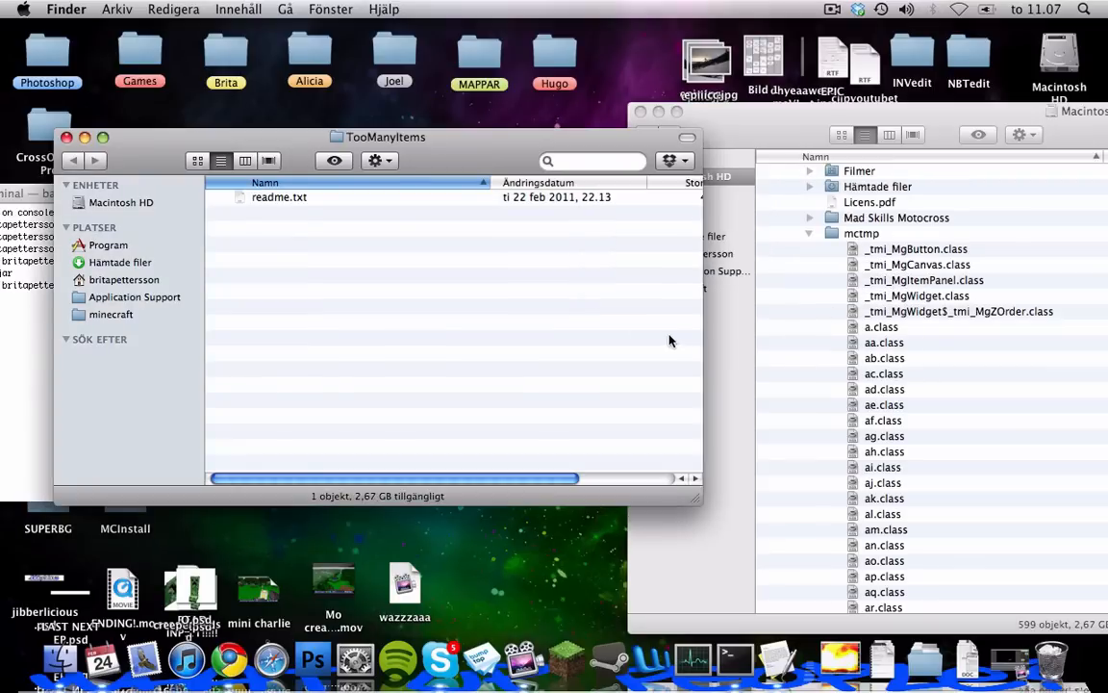
pyautogui.moveTo(385, 136); pyautogui.dragTo(385, 143)
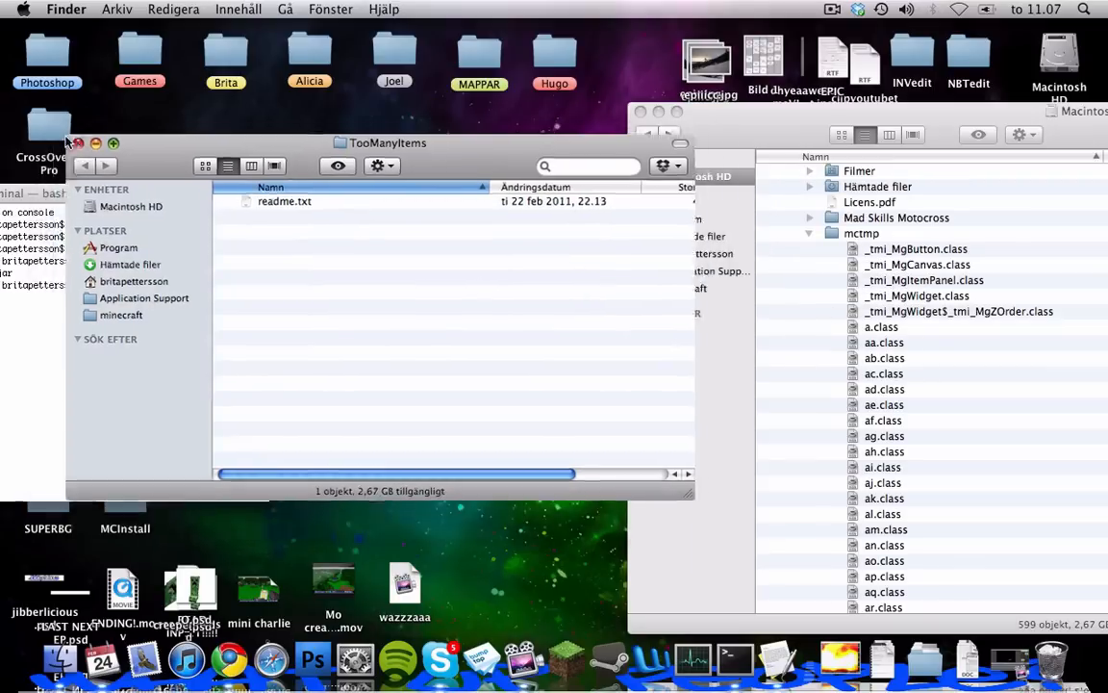
pyautogui.click(77, 143)
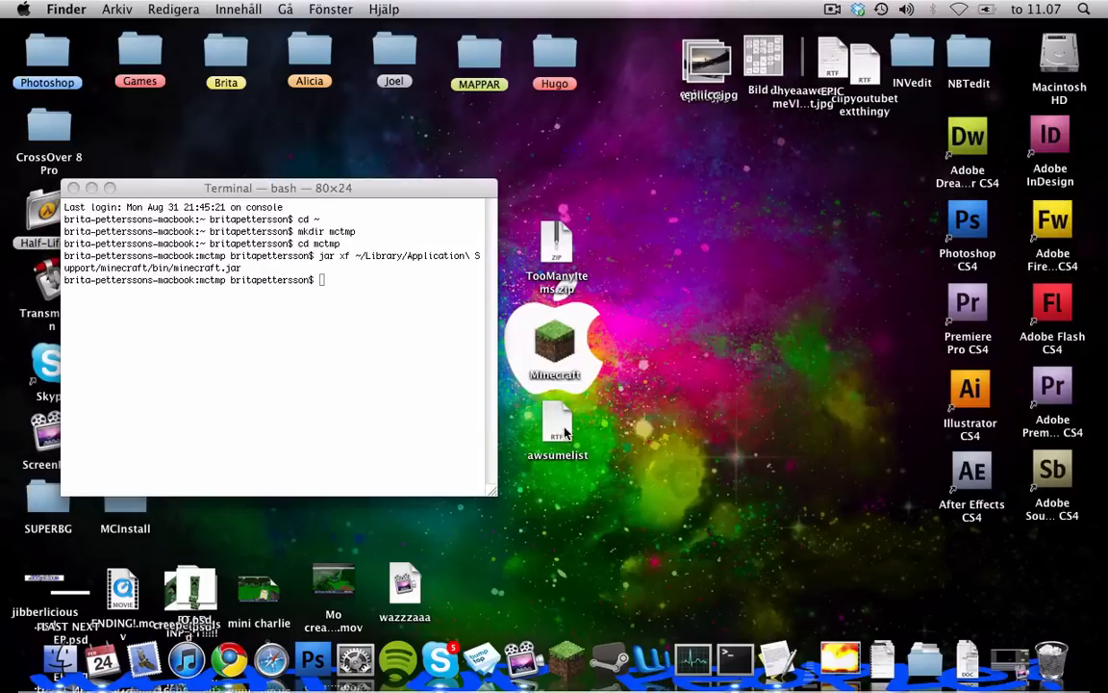
# Run the repack commands (rm META-INF/MOJANG_C.*, jar uf minecraft.jar ./, rm -rf mctmp), then close Terminal and awsumelist.
pyautogui.doubleClick(558, 427)
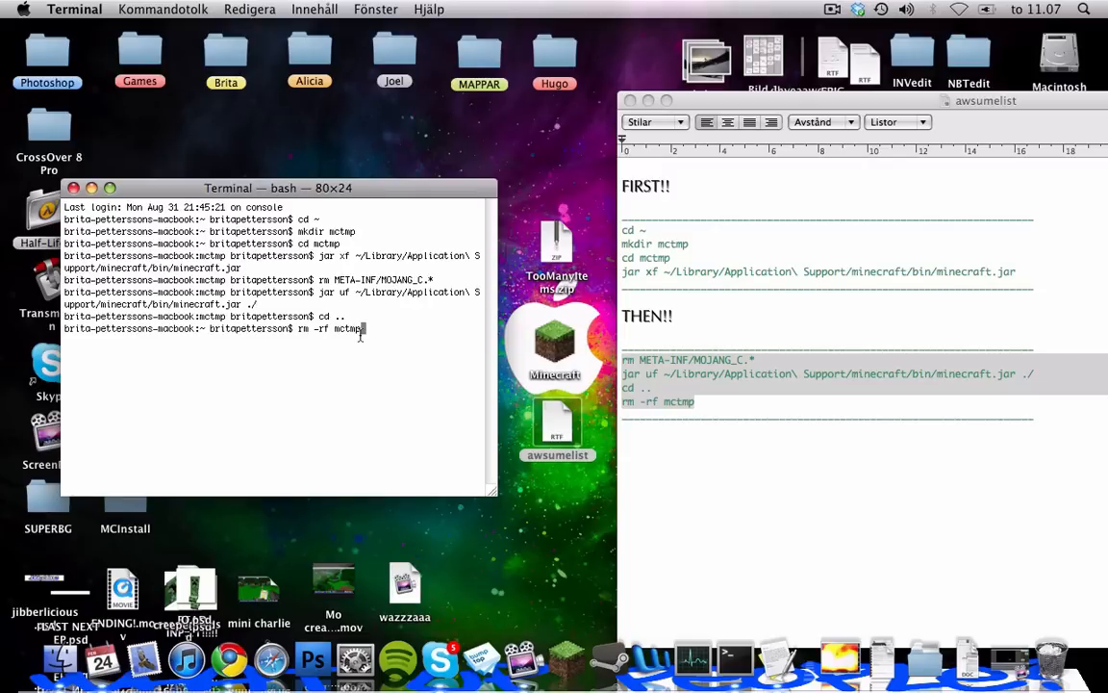
pyautogui.press('Return')
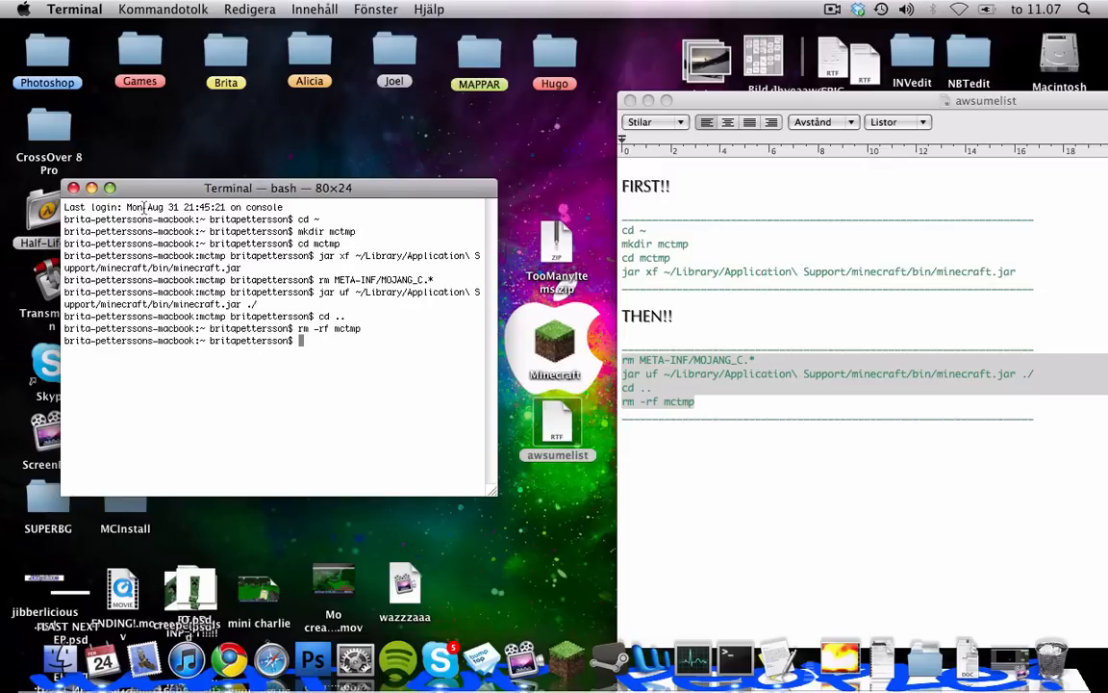
pyautogui.click(73, 189)
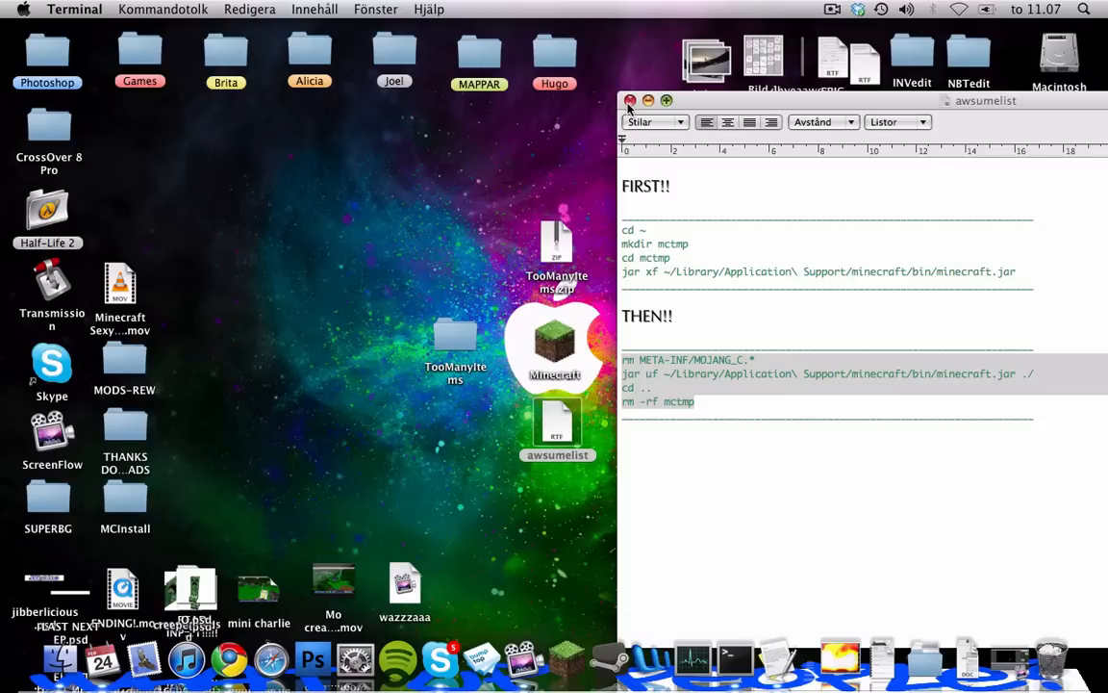
pyautogui.click(631, 100)
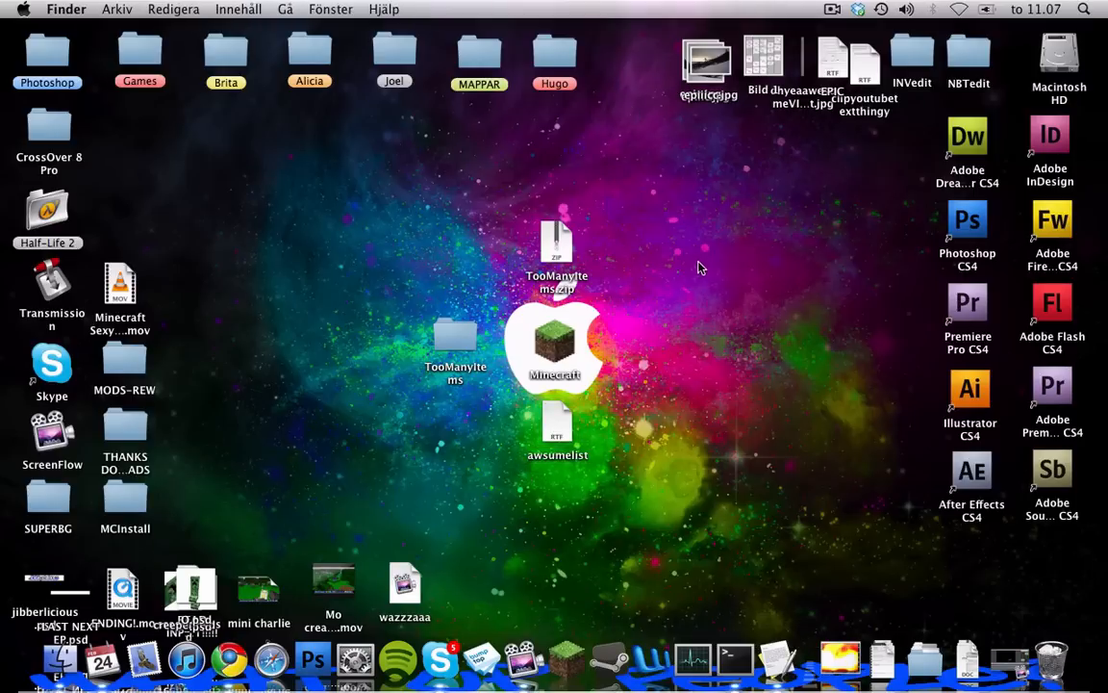
pyautogui.moveTo(1074, 66)
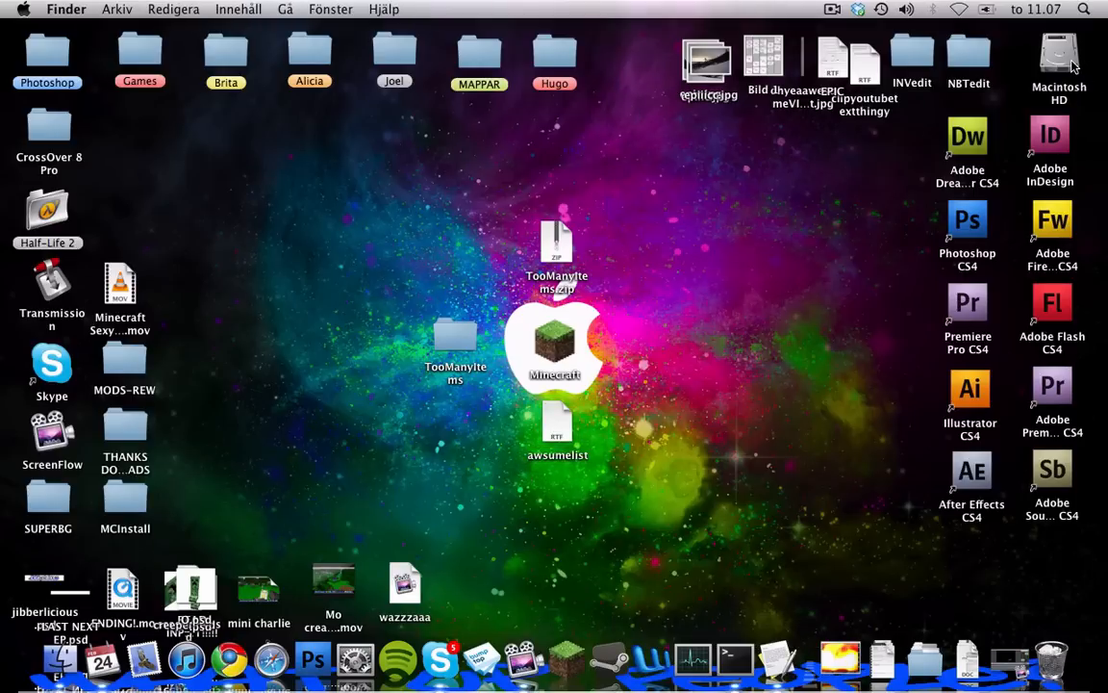
pyautogui.doubleClick(1058, 62)
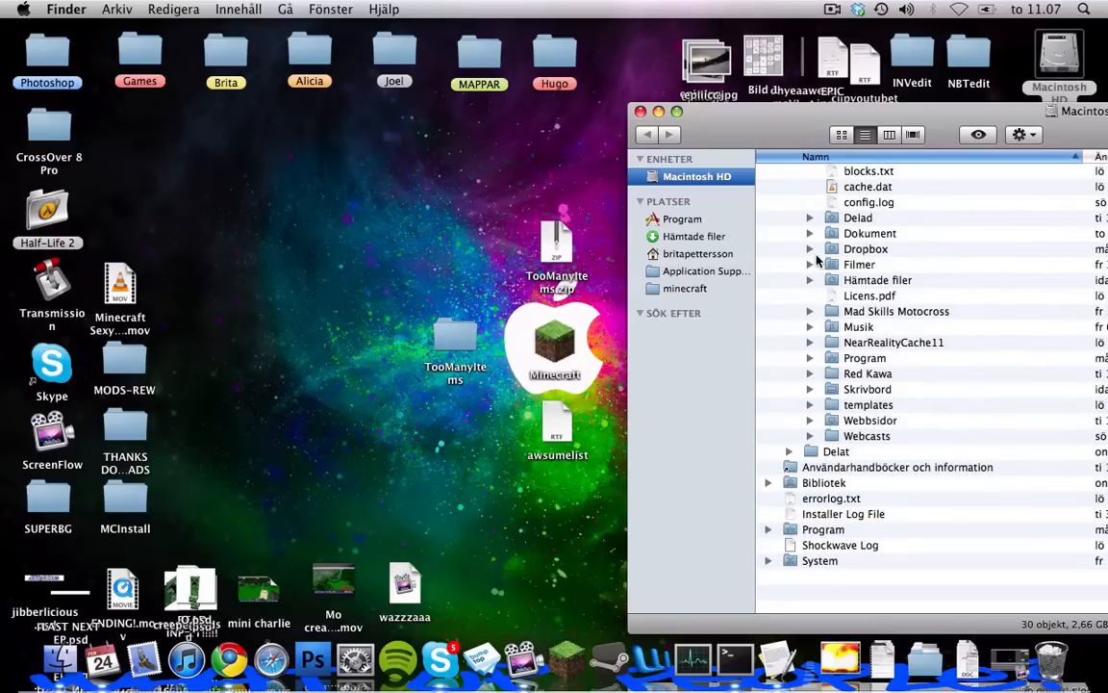
pyautogui.moveTo(866, 345)
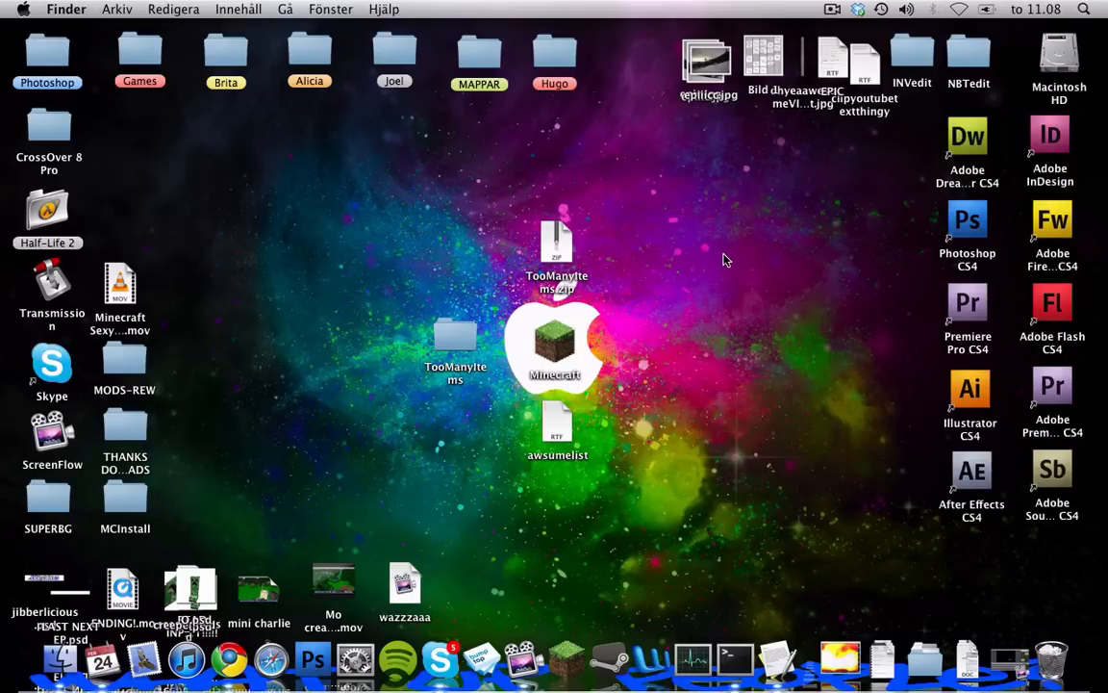
pyautogui.moveTo(729, 281)
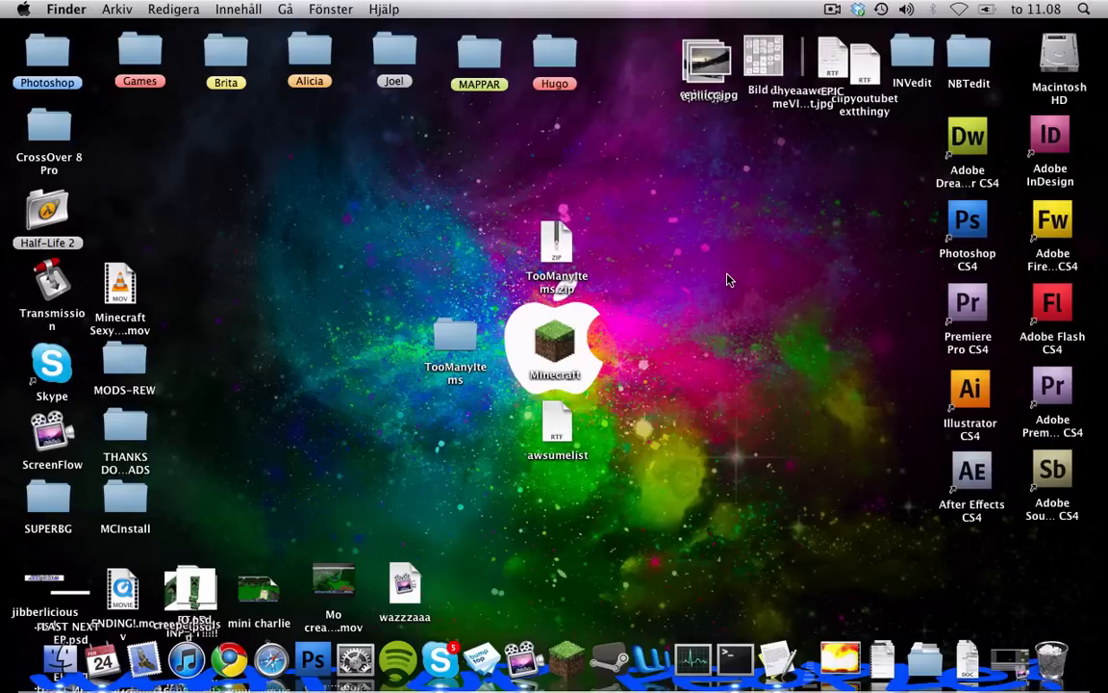
pyautogui.moveTo(716, 261)
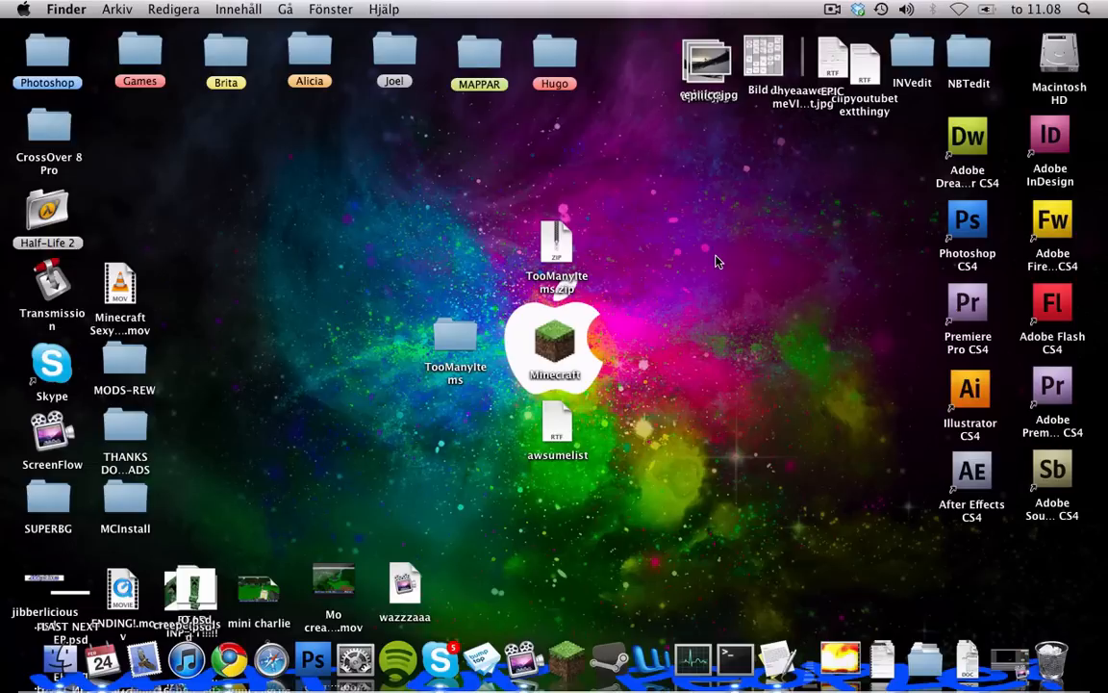
pyautogui.moveTo(633, 285)
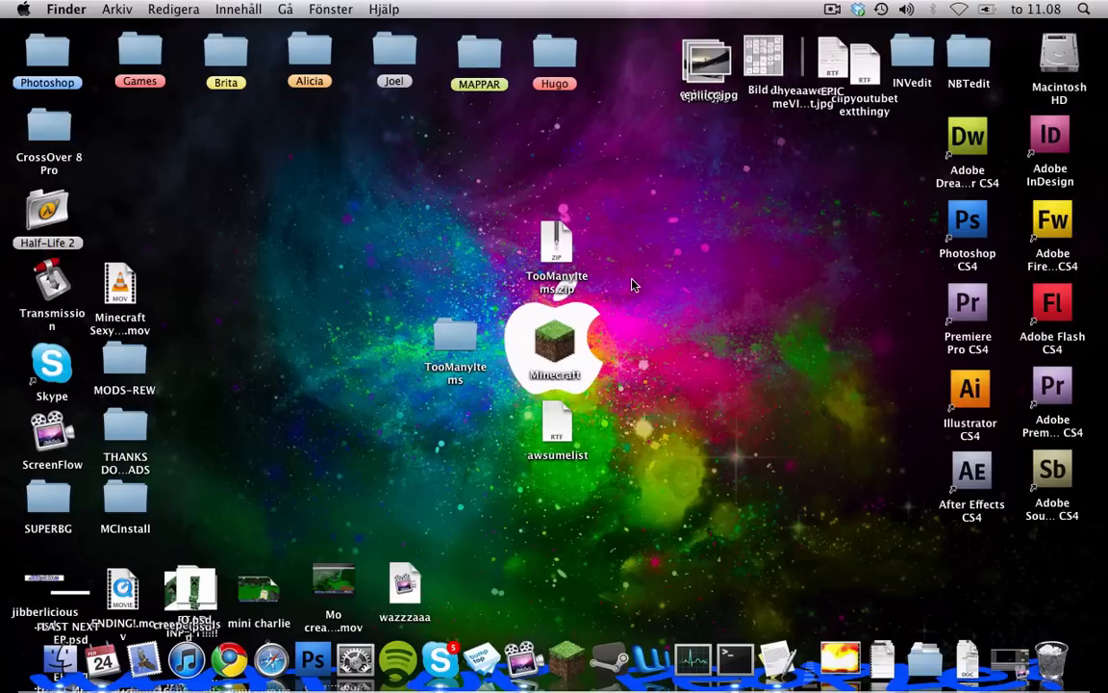